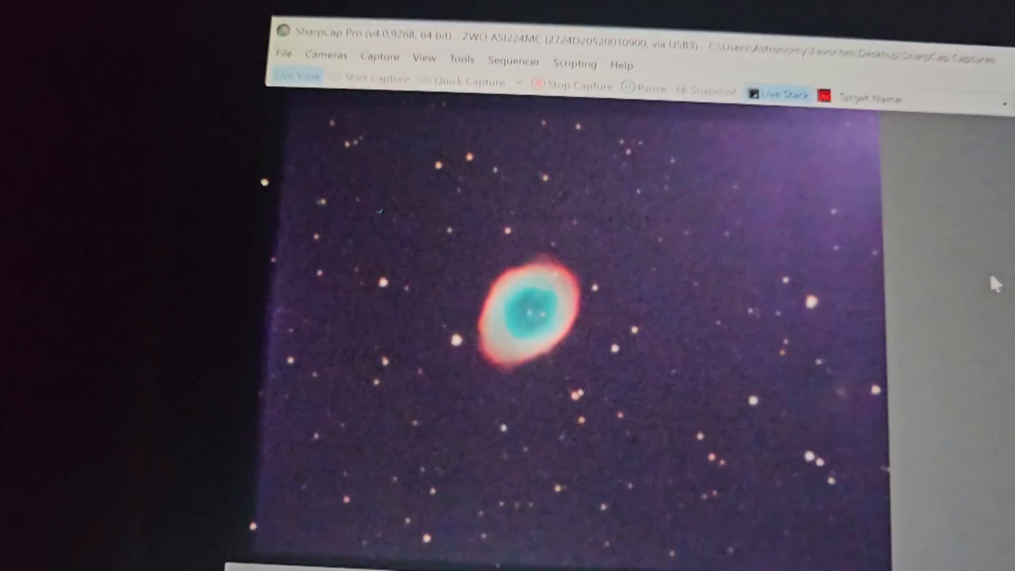
Reveal the save choices for the 61-frame live stack via the Save arrow
{"action": "left_click", "coordinate": [782, 94]}
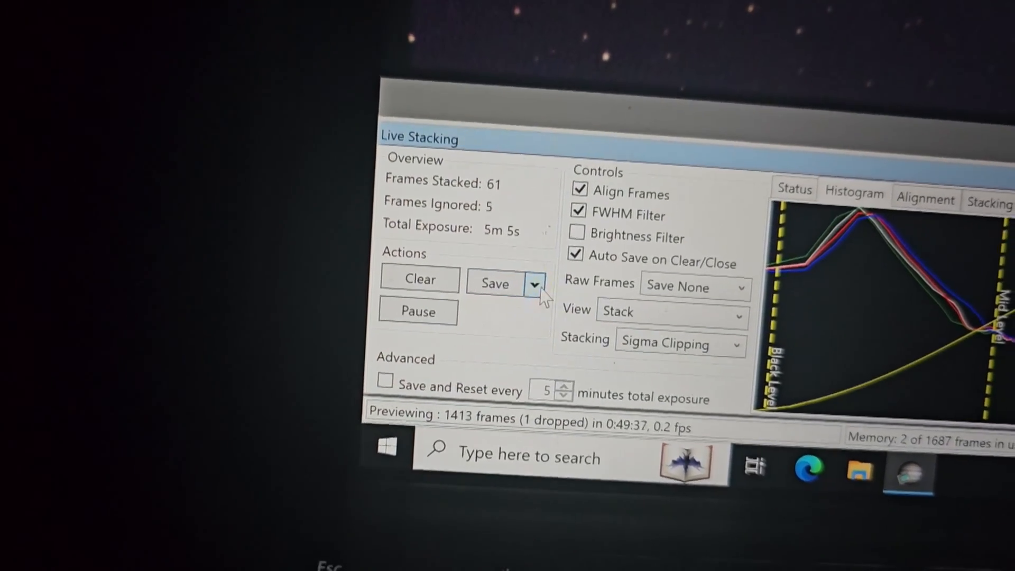
{"action": "left_click", "coordinate": [535, 283]}
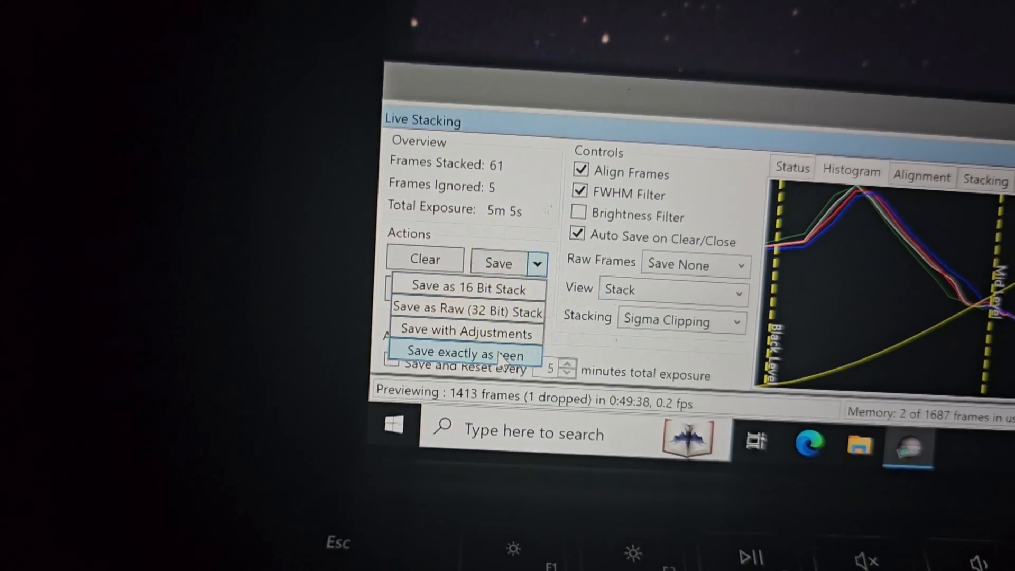